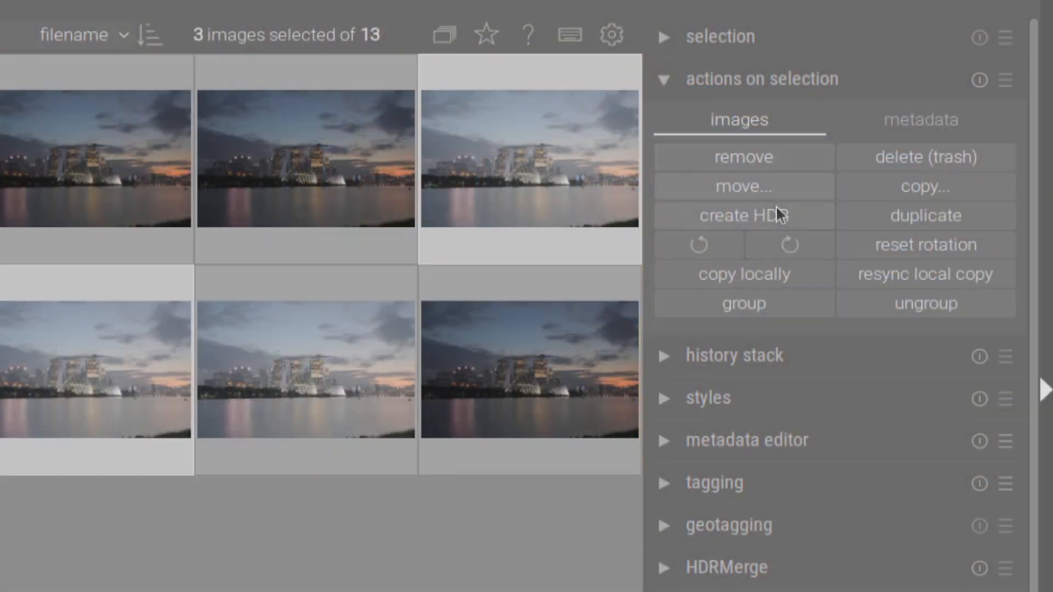
# Authenticate the Git installation and return to the Software Manager catalogue
pyautogui.click(743, 215)
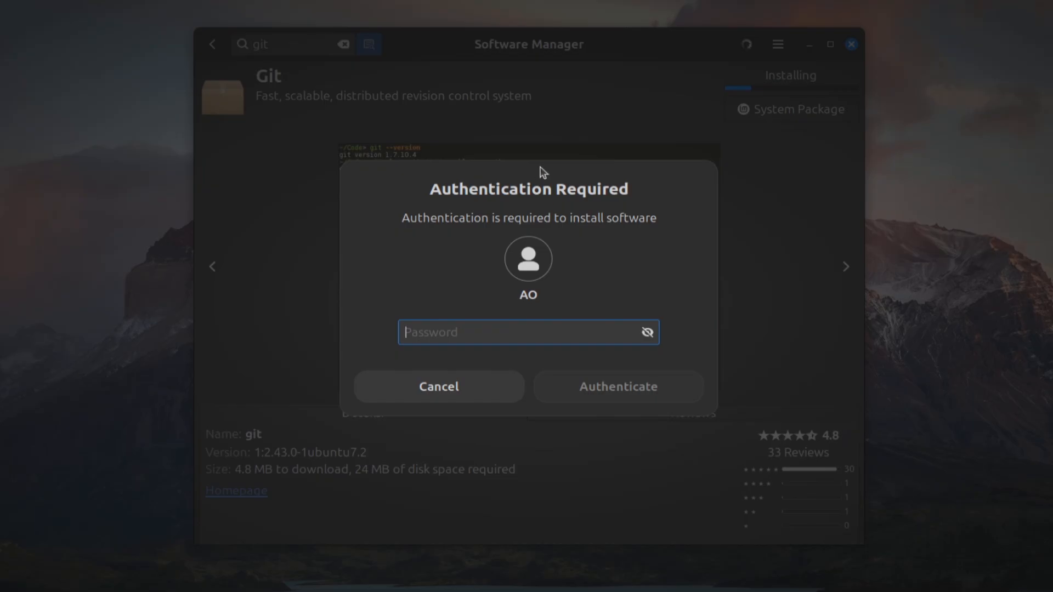
pyautogui.click(618, 386)
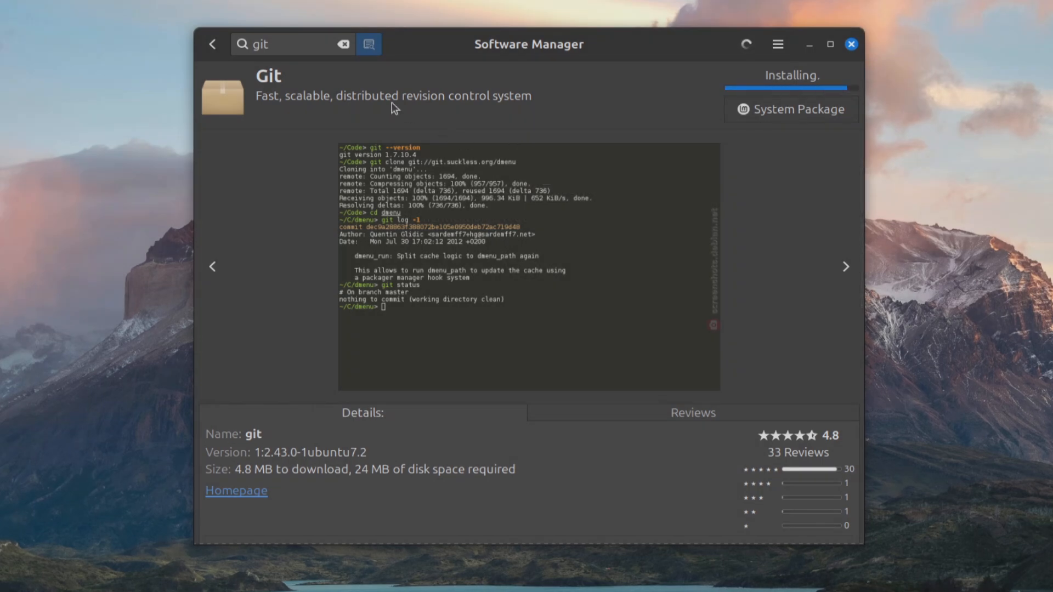
pyautogui.click(212, 44)
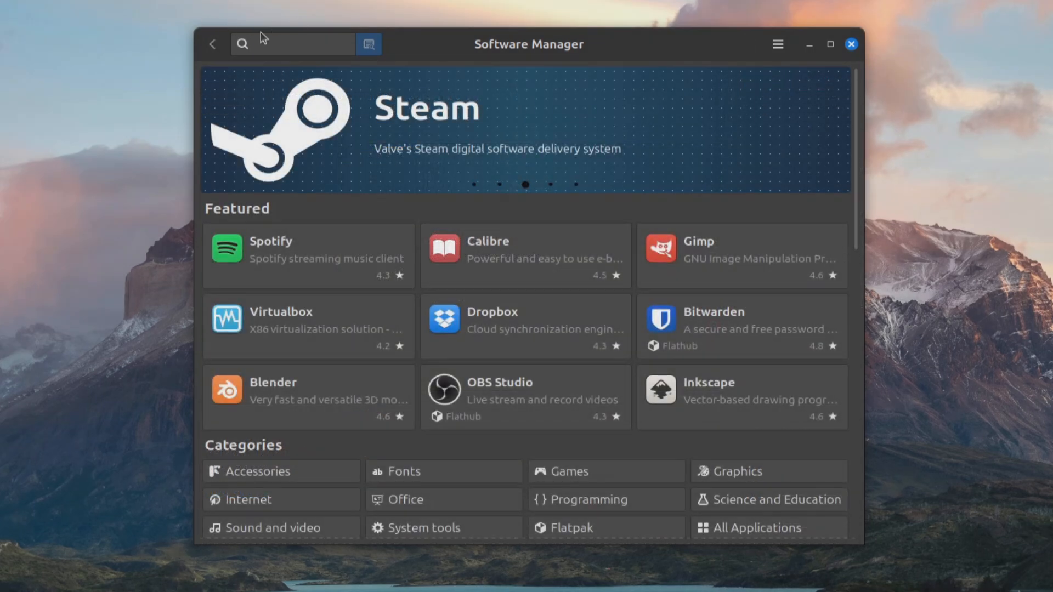
# Find the 'hdrmerge' package and install it
pyautogui.write('hdrmerge')
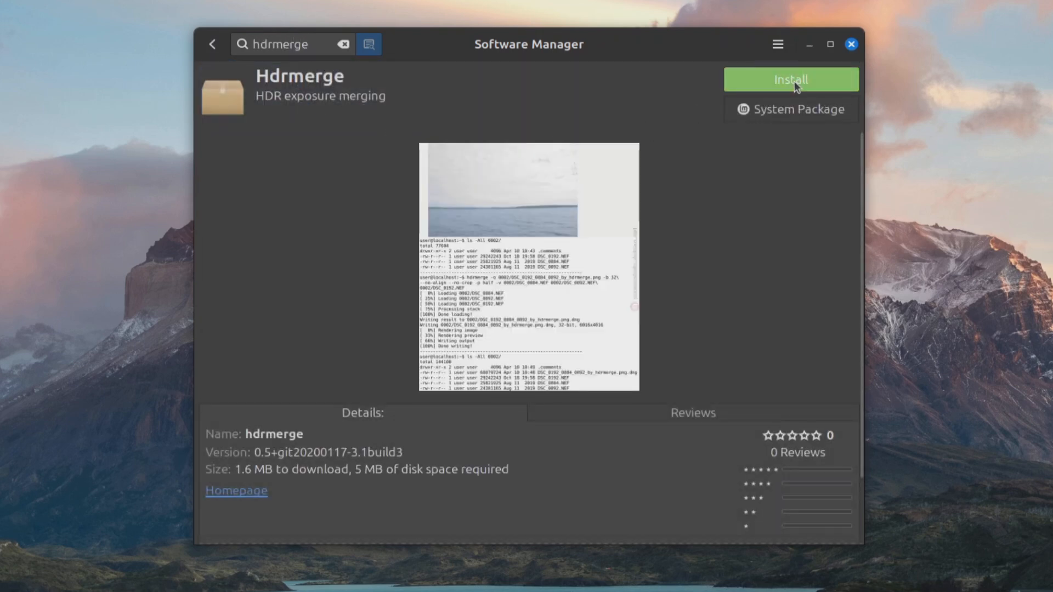
pyautogui.click(791, 79)
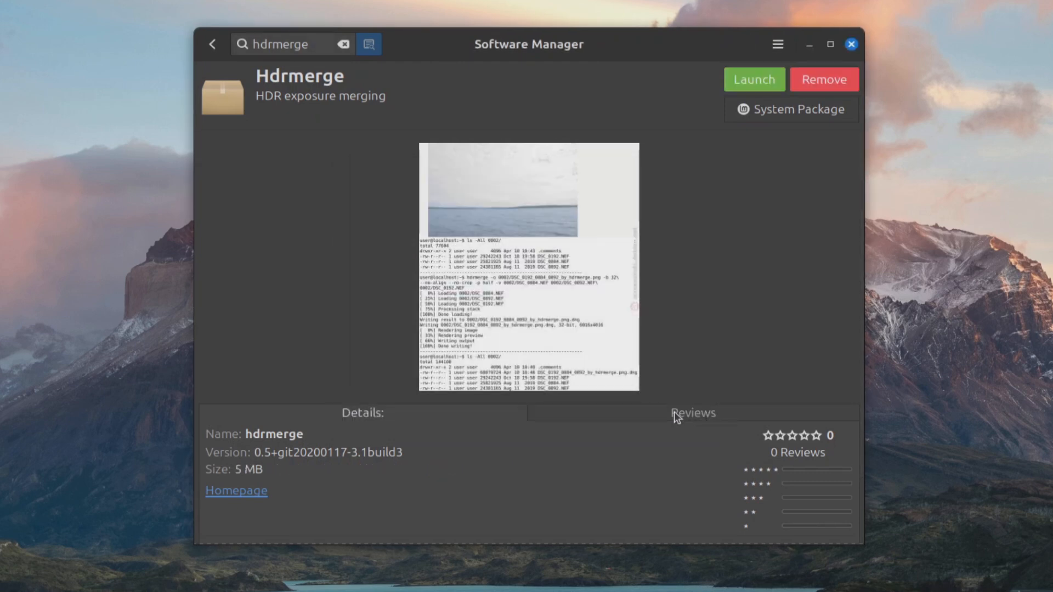
pyautogui.click(851, 44)
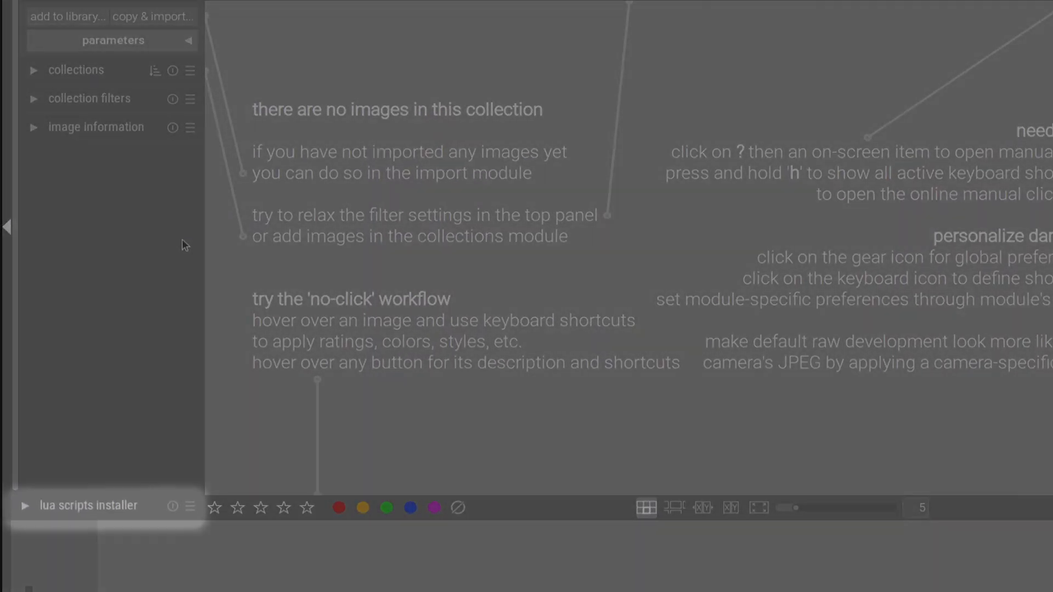
# Run the lua scripts installer with 'install scripts' selected
pyautogui.click(89, 506)
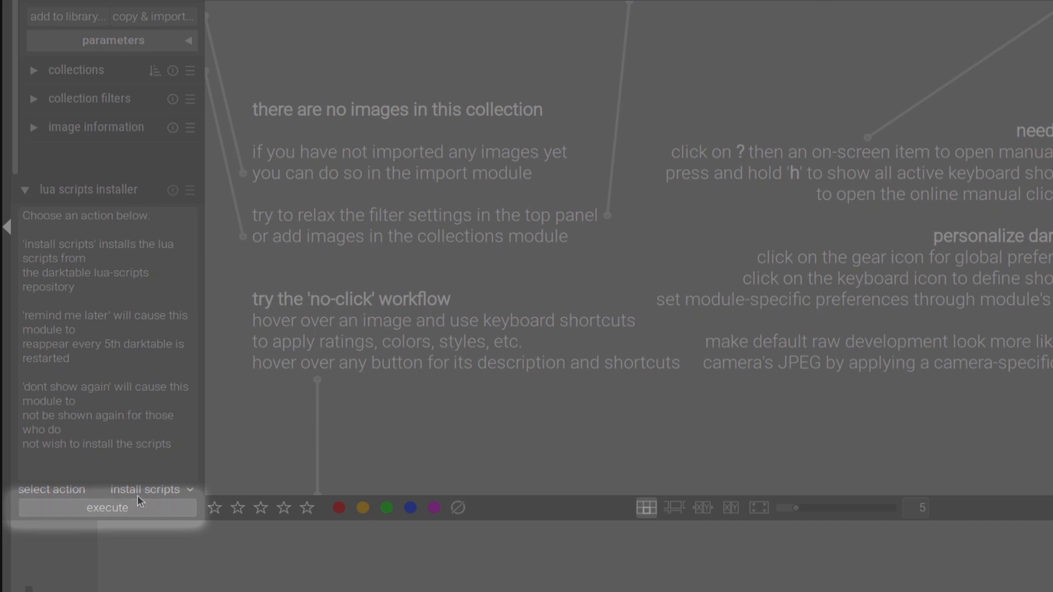
pyautogui.click(107, 507)
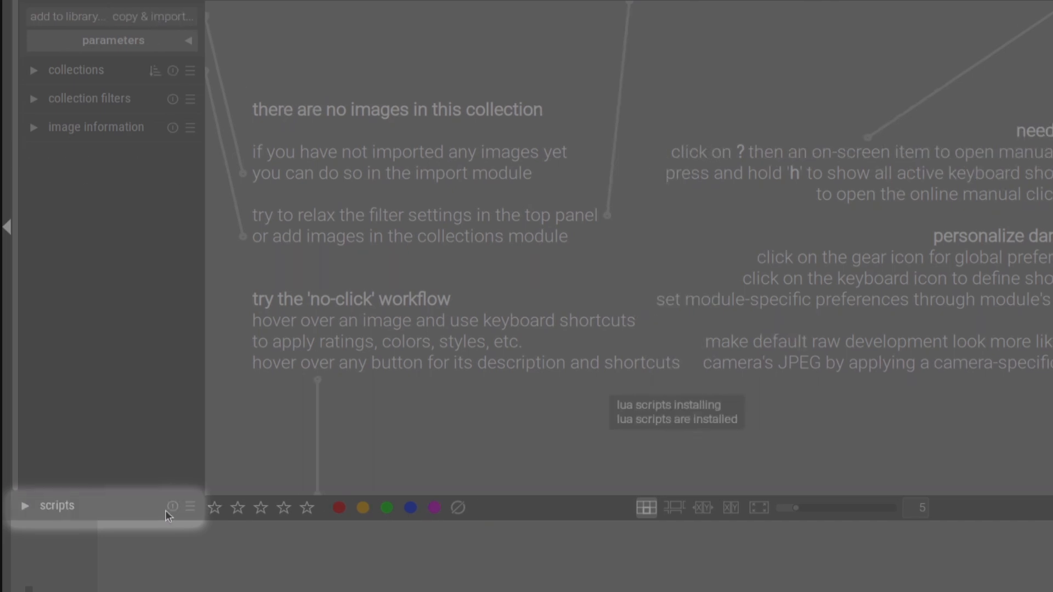
pyautogui.moveTo(57, 506)
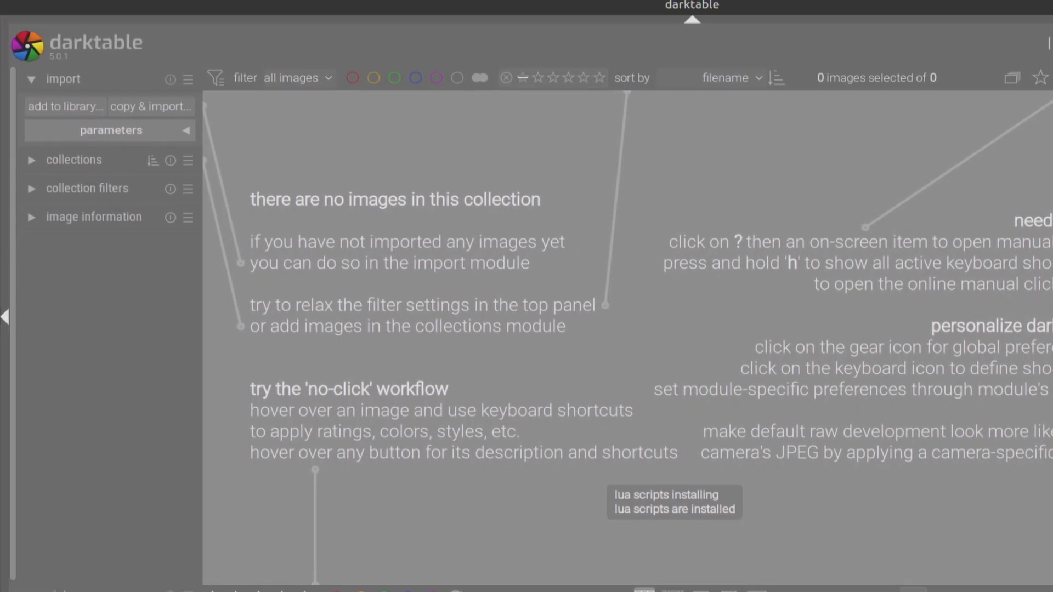
# Add the eight HDR_exemple photos to the darktable library
pyautogui.click(65, 106)
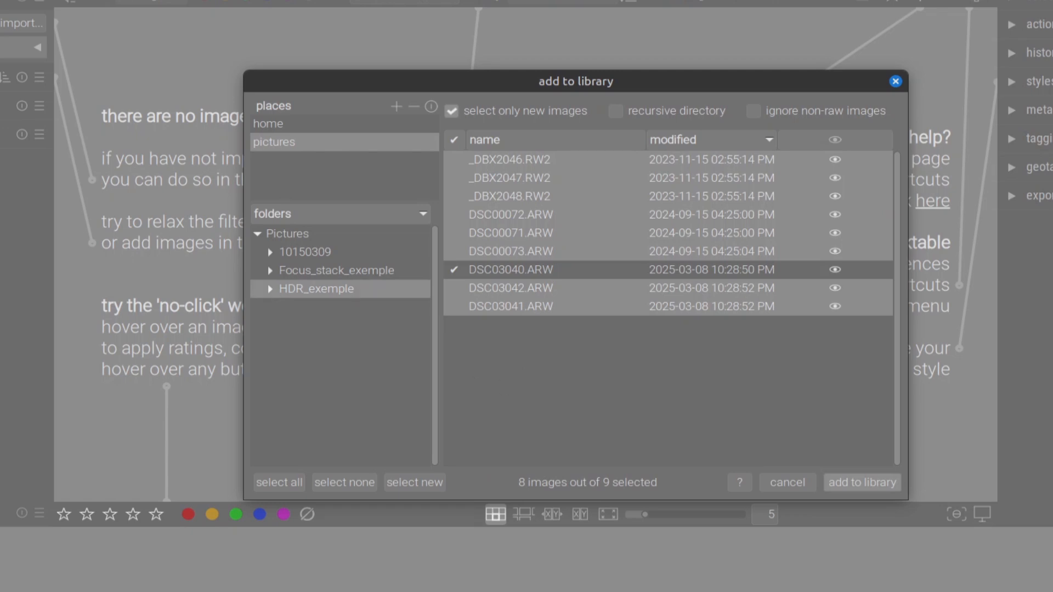
pyautogui.click(862, 482)
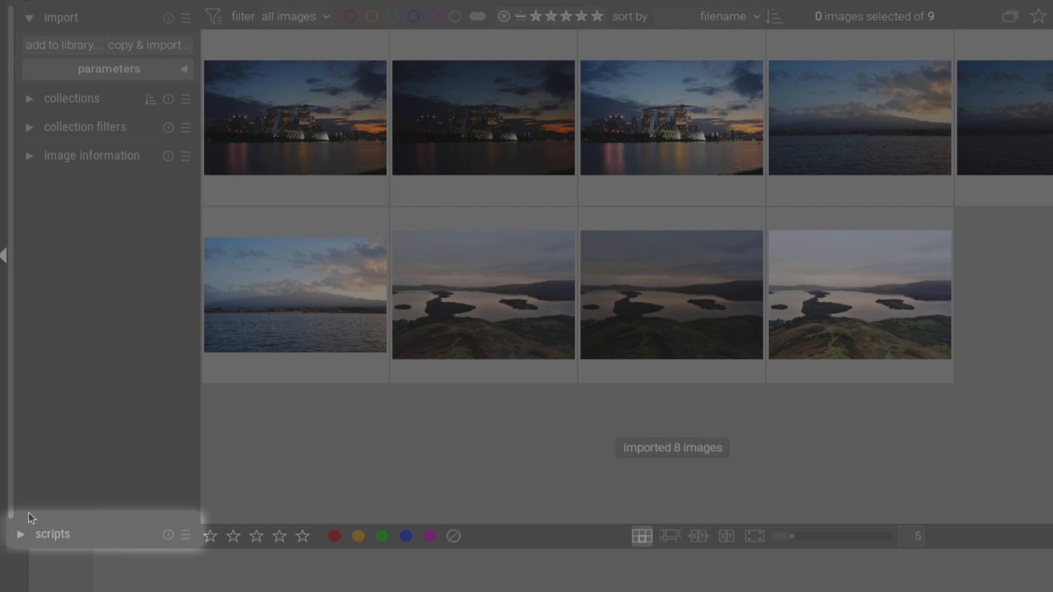
# Page through the contributed scripts to reach and start HDR merge
pyautogui.click(52, 534)
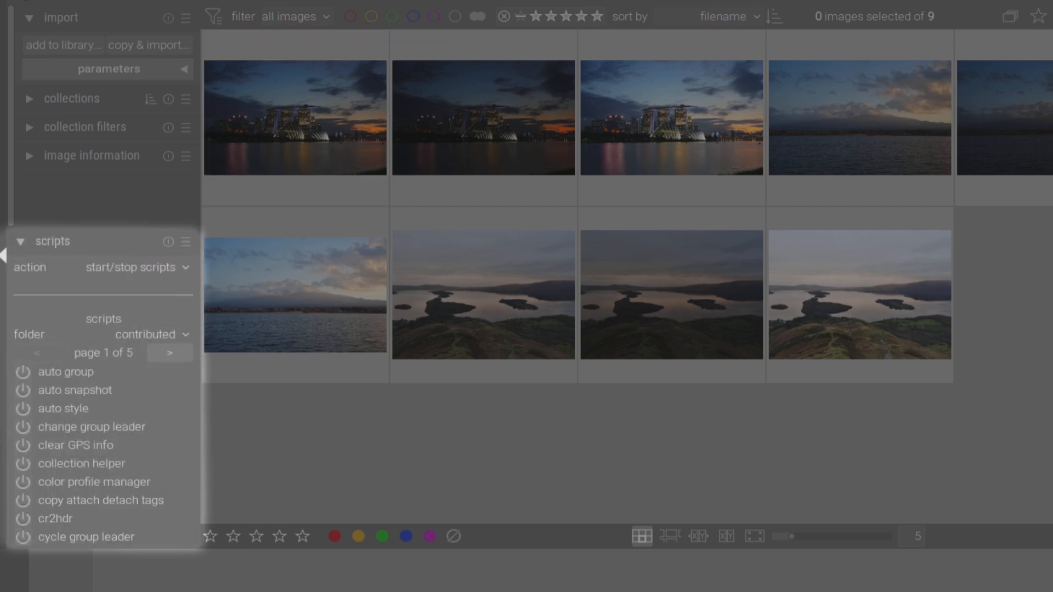
pyautogui.click(169, 352)
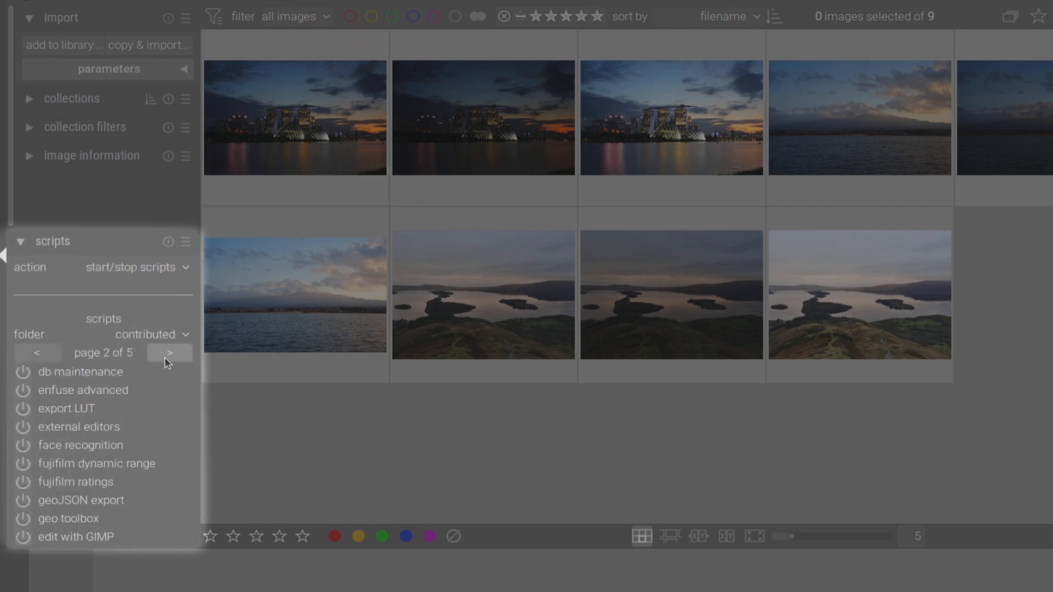
pyautogui.click(169, 352)
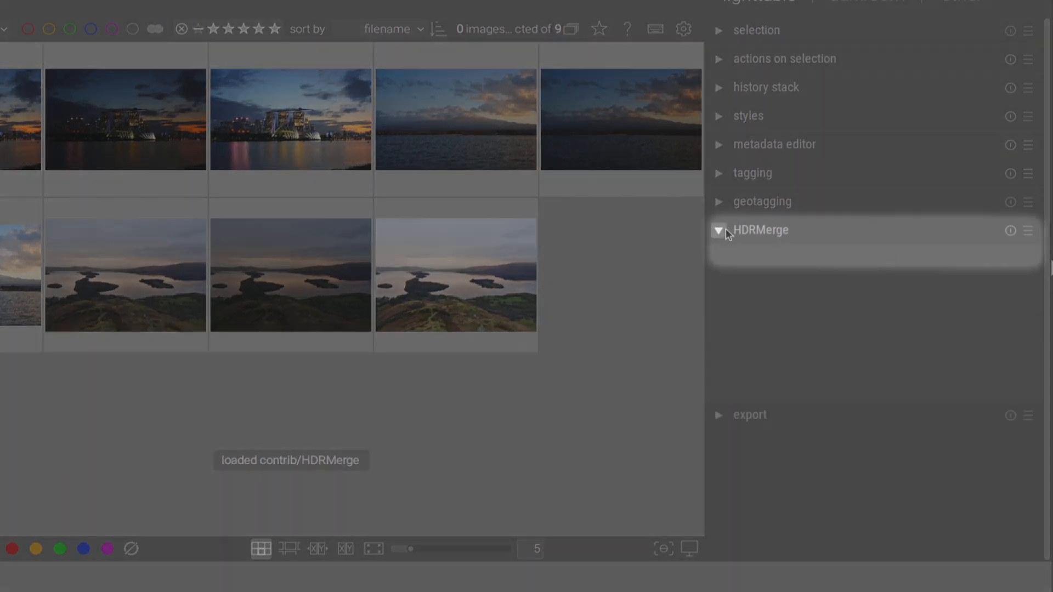
# Point the HDRMerge module's executable to the hdrmerge program in /bin
pyautogui.click(719, 230)
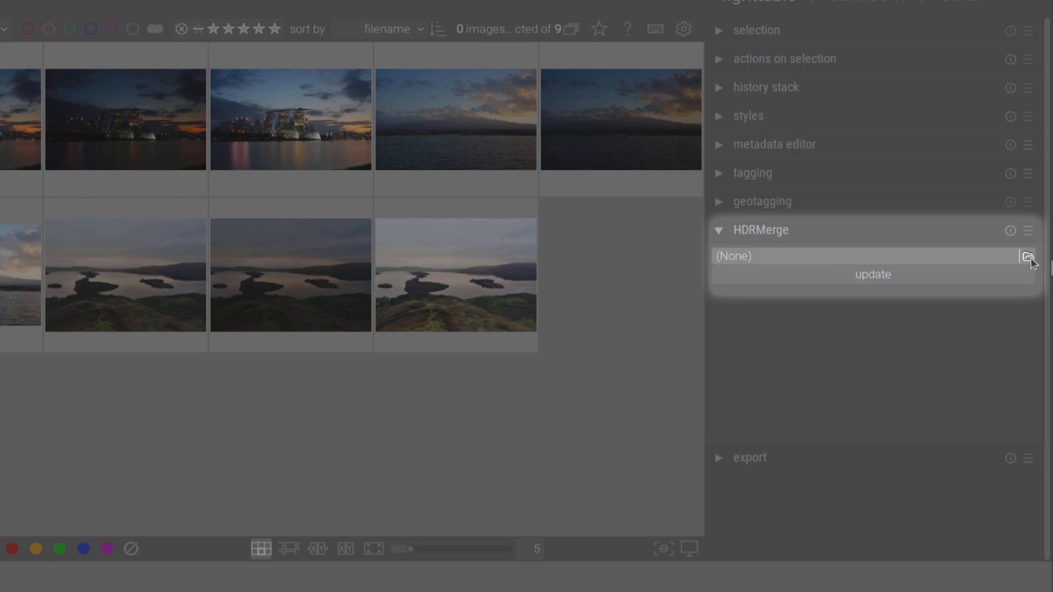
pyautogui.click(1027, 256)
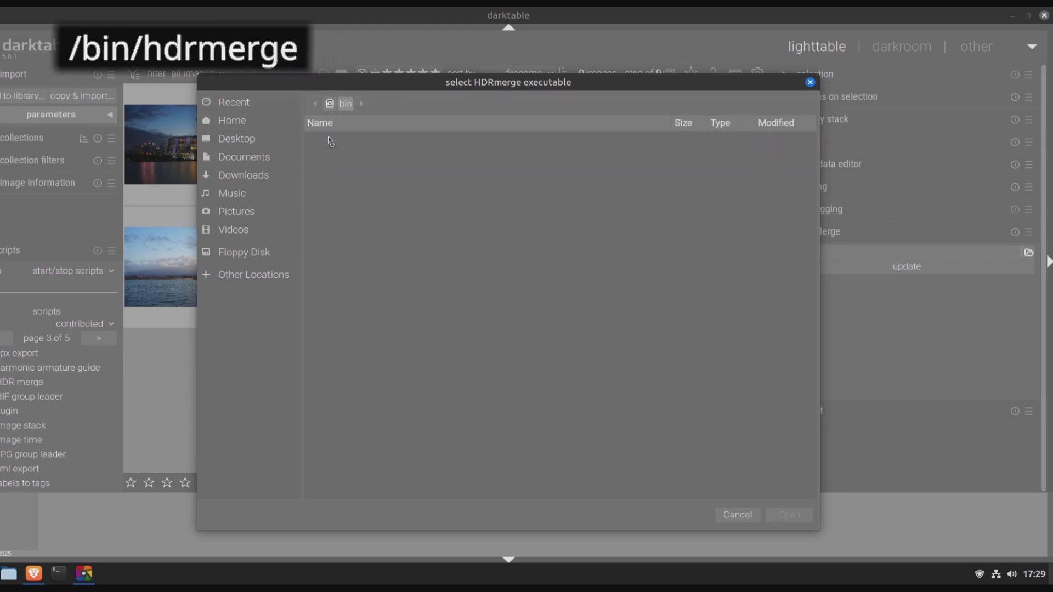
pyautogui.write('hdr')
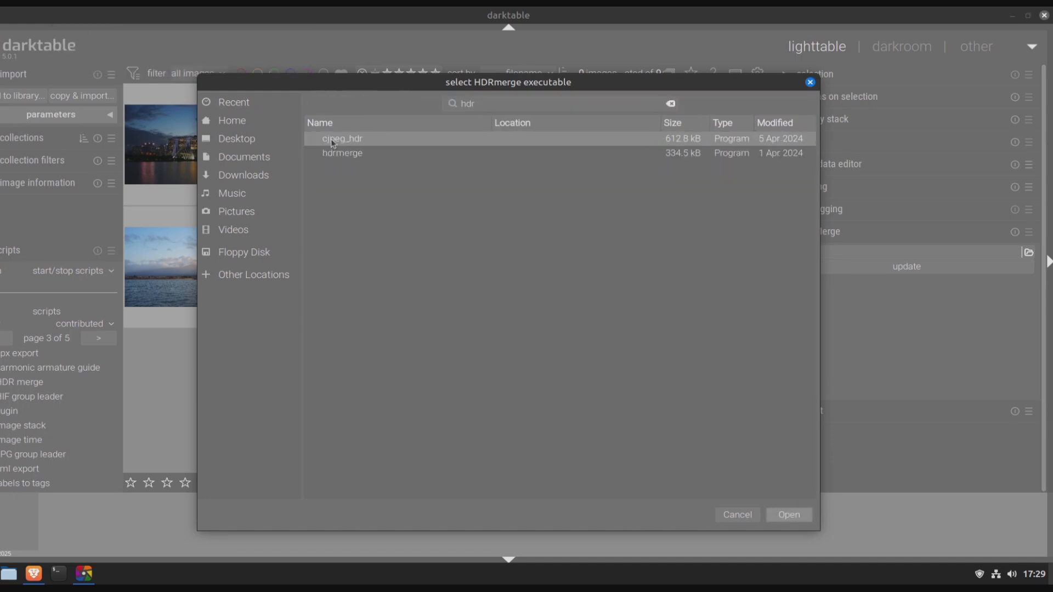
pyautogui.click(788, 514)
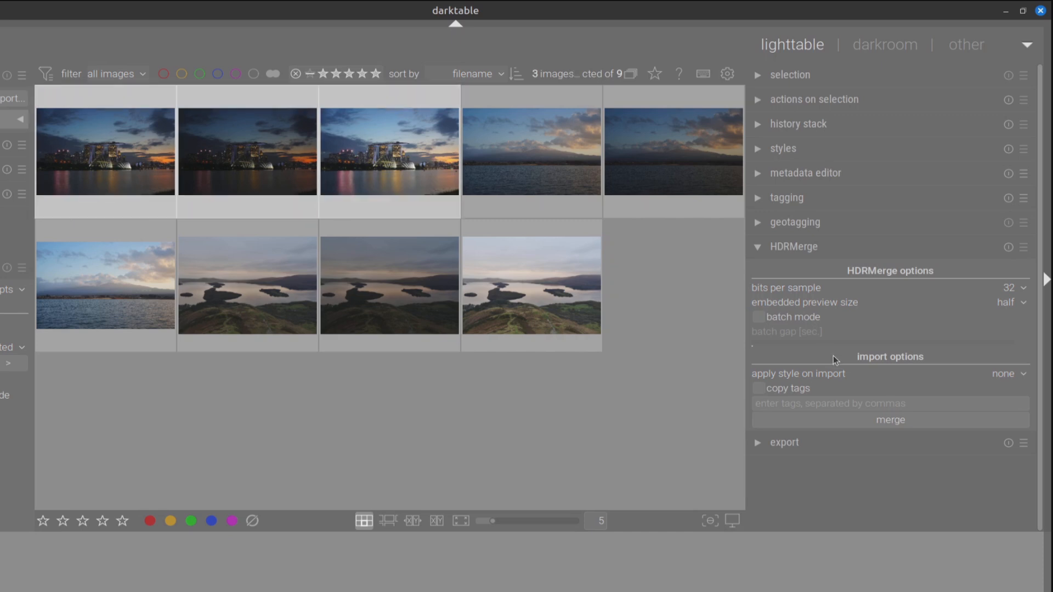
pyautogui.moveTo(891, 420)
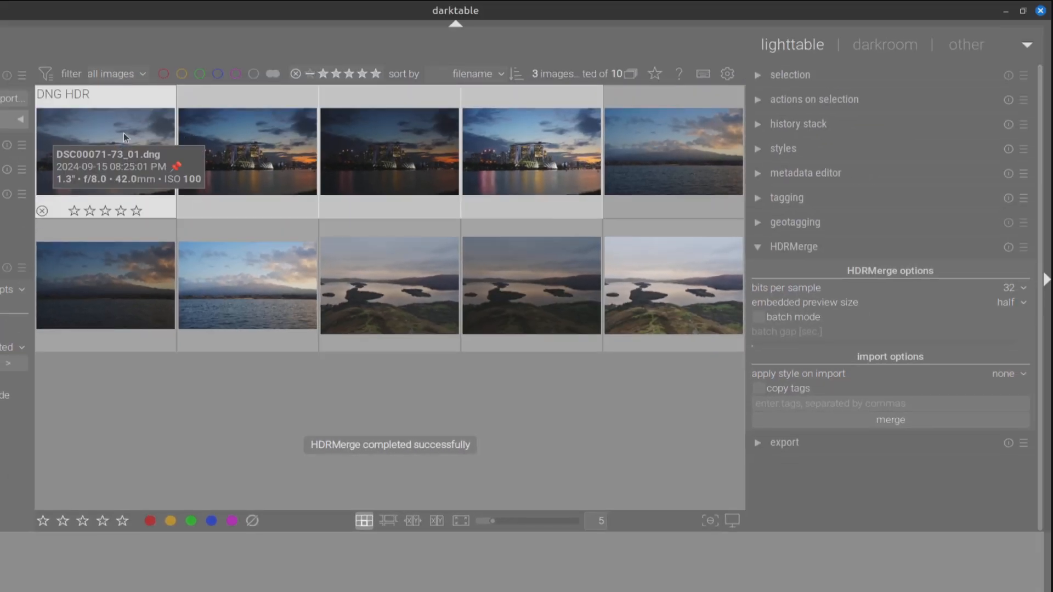
# Open the newly merged DNG HDR of the three skyline brackets in darkroom
pyautogui.doubleClick(105, 151)
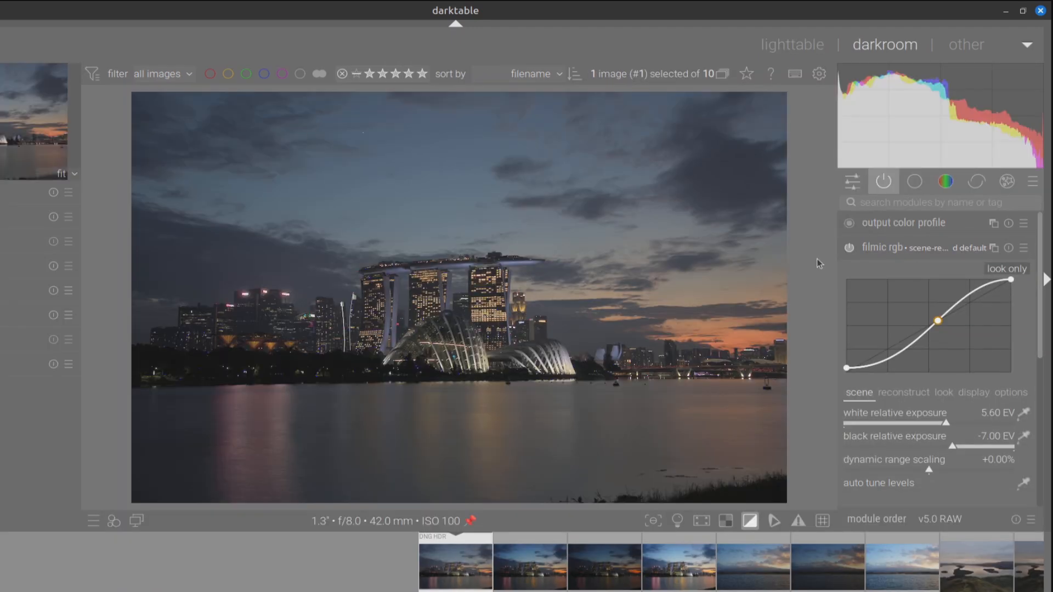